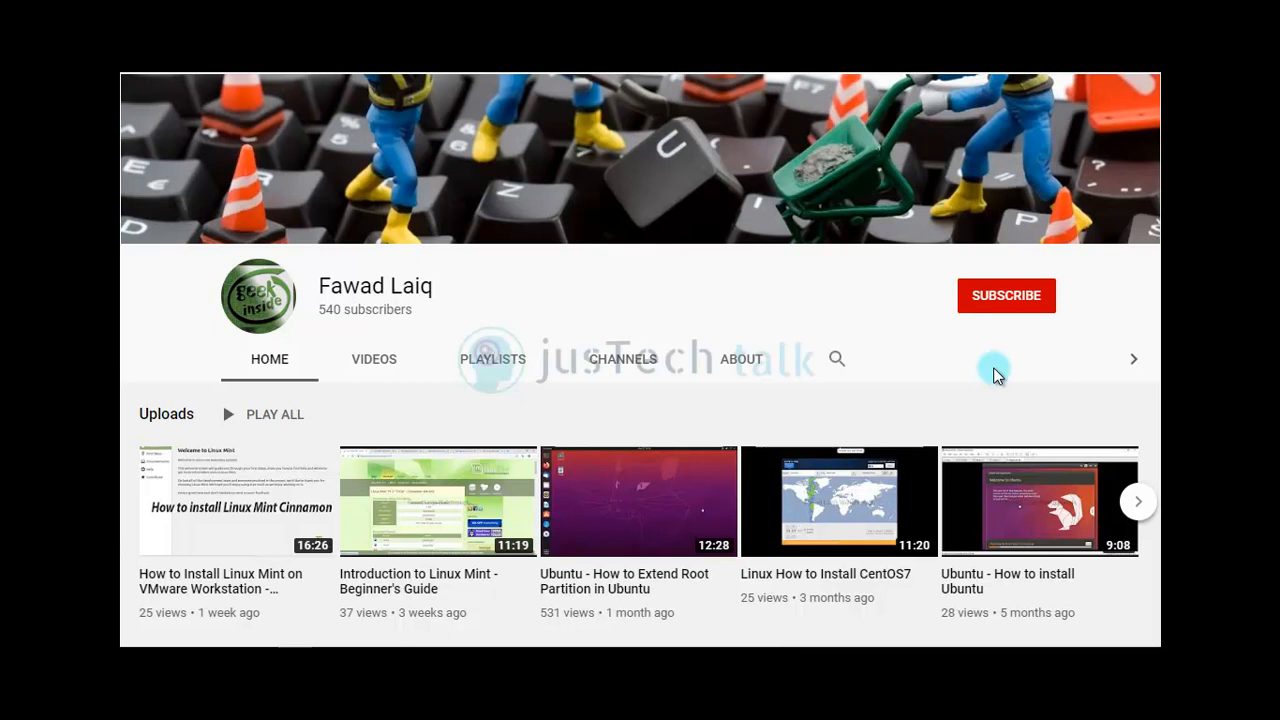
- Subscribe to the YouTube channel and set its notification bell to All
left_click(1006, 295)
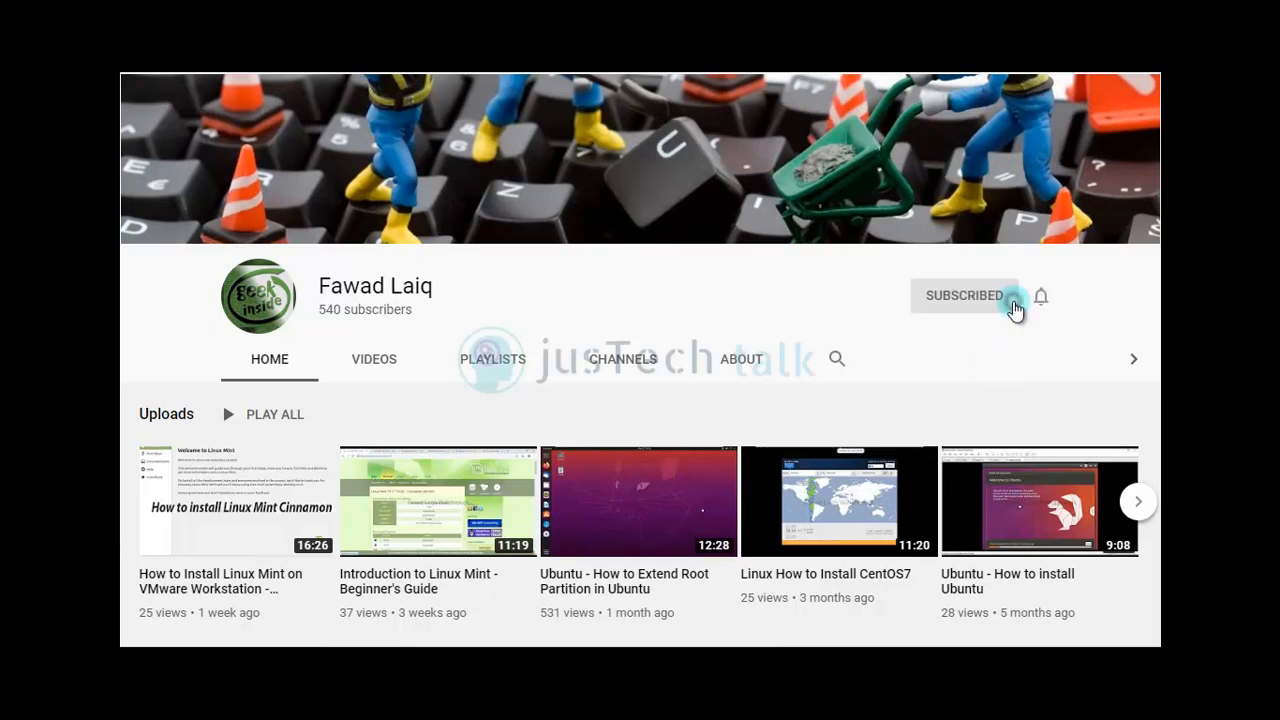
left_click(1040, 296)
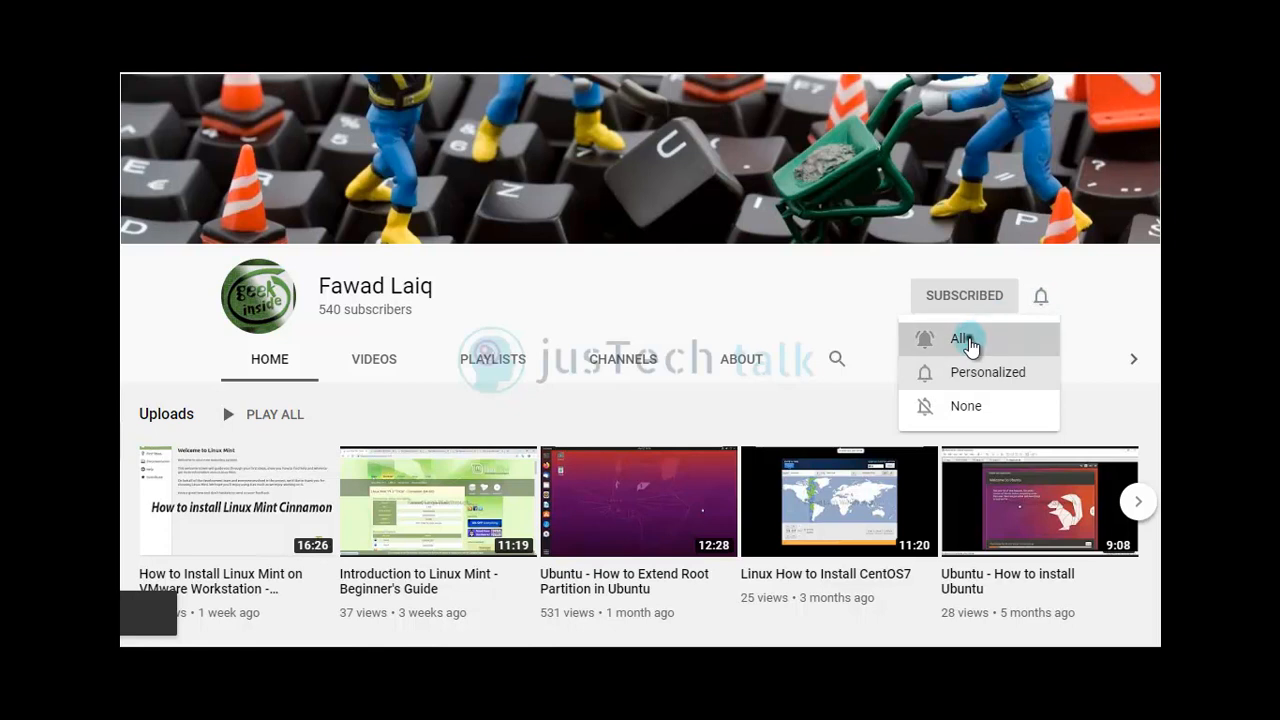
left_click(962, 338)
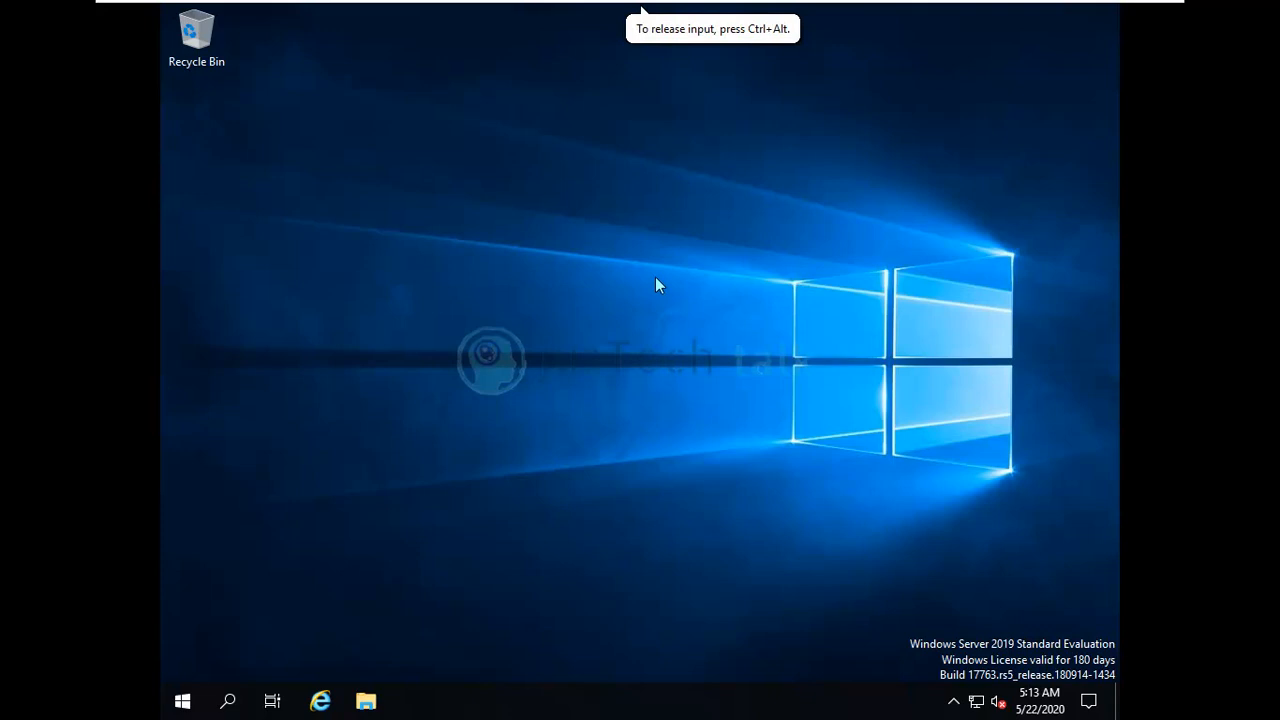
- From the desktop menu, open Display settings and pick a new resolution
right_click(658, 285)
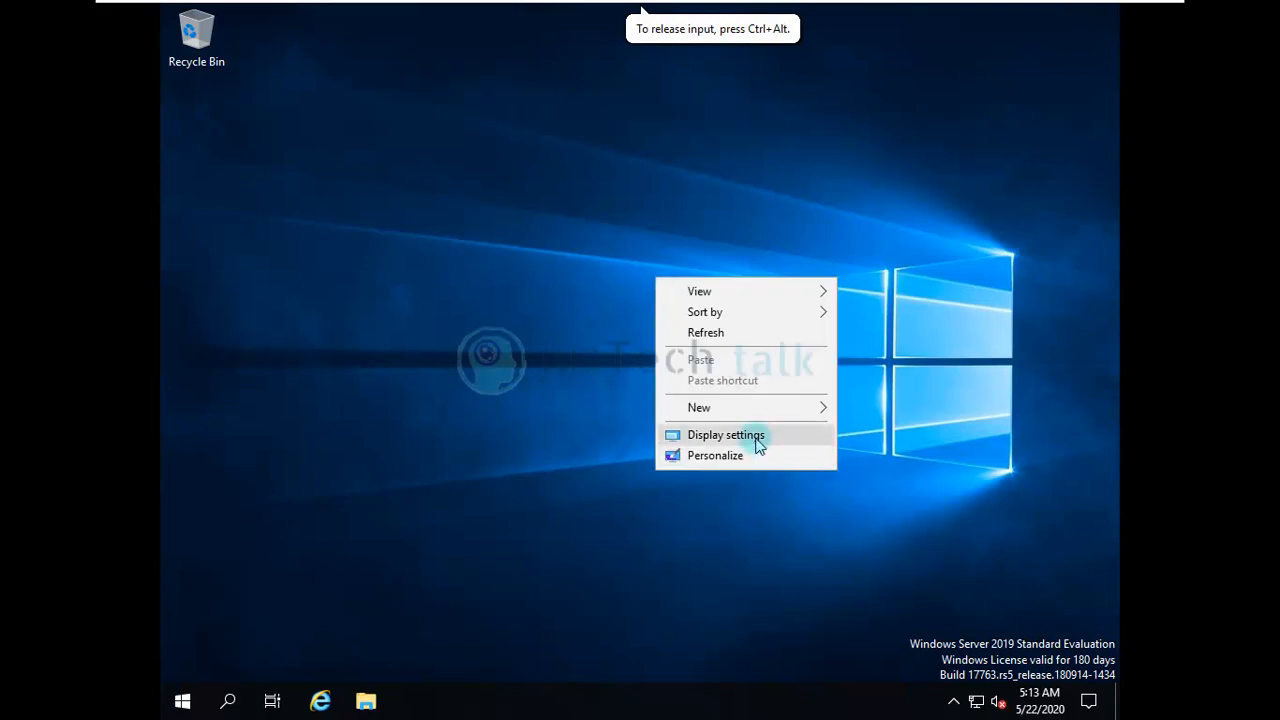
left_click(725, 434)
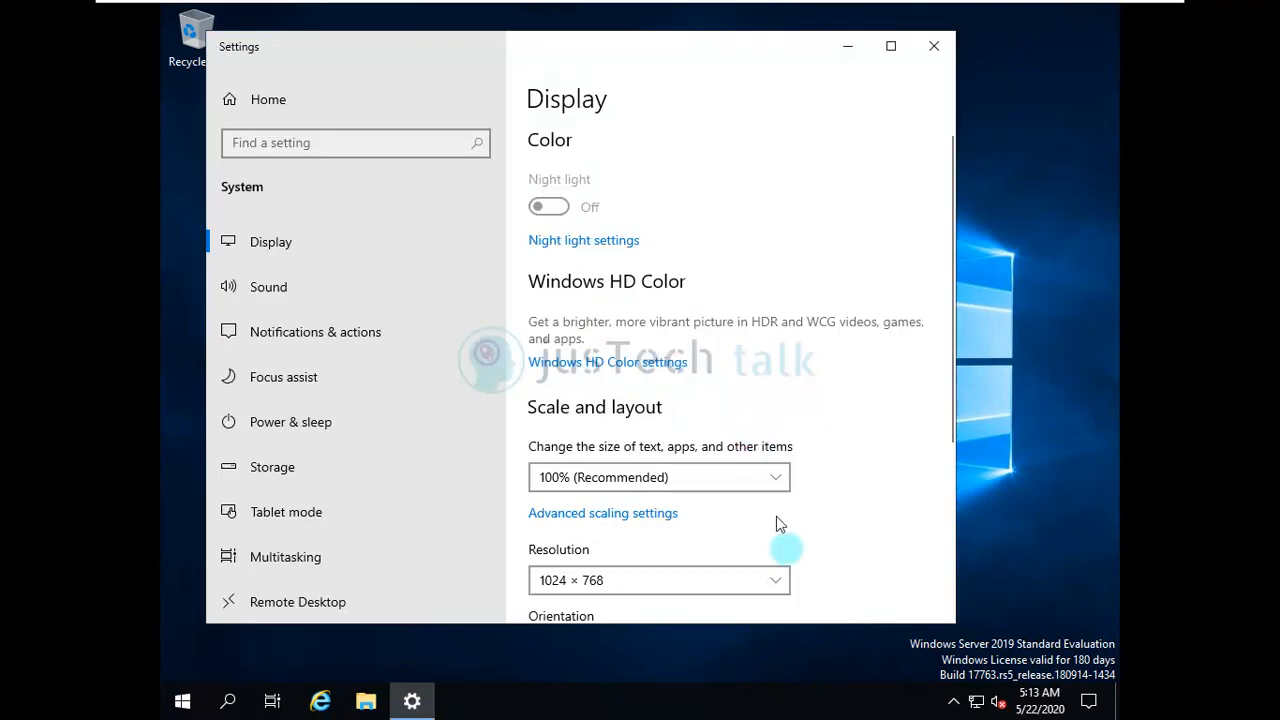
mouse_move(1185, 363)
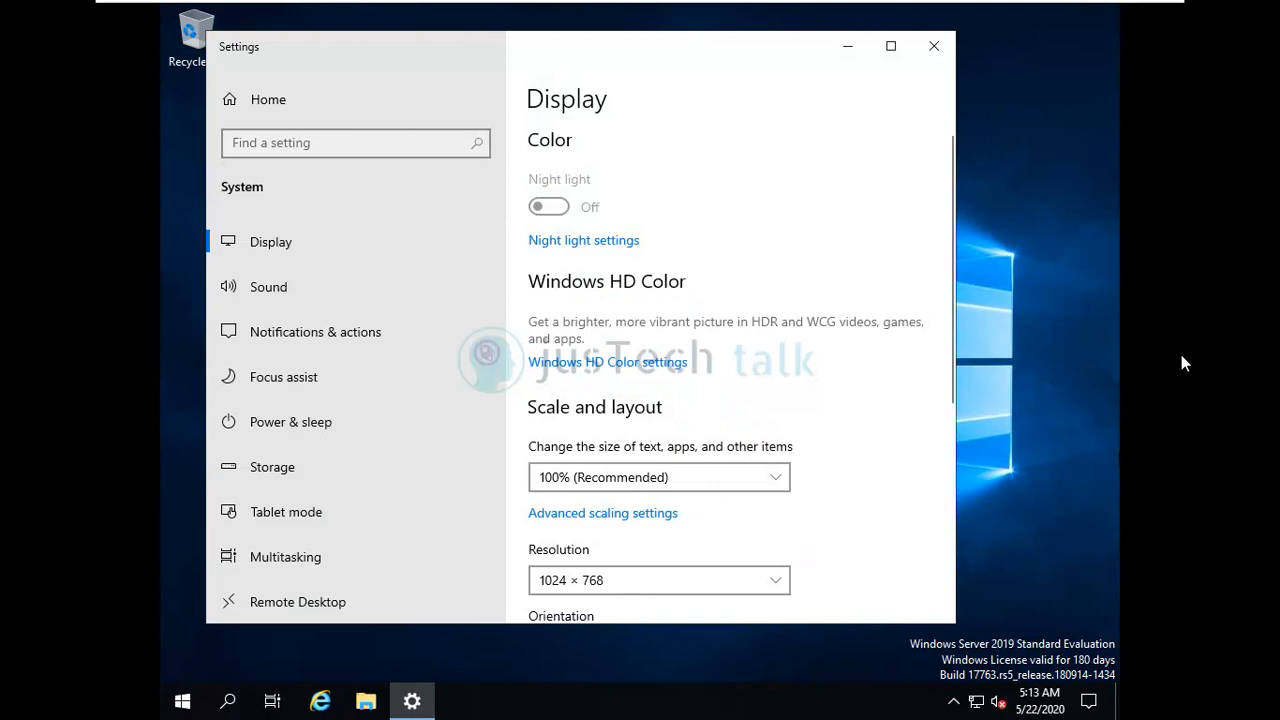
mouse_move(785, 335)
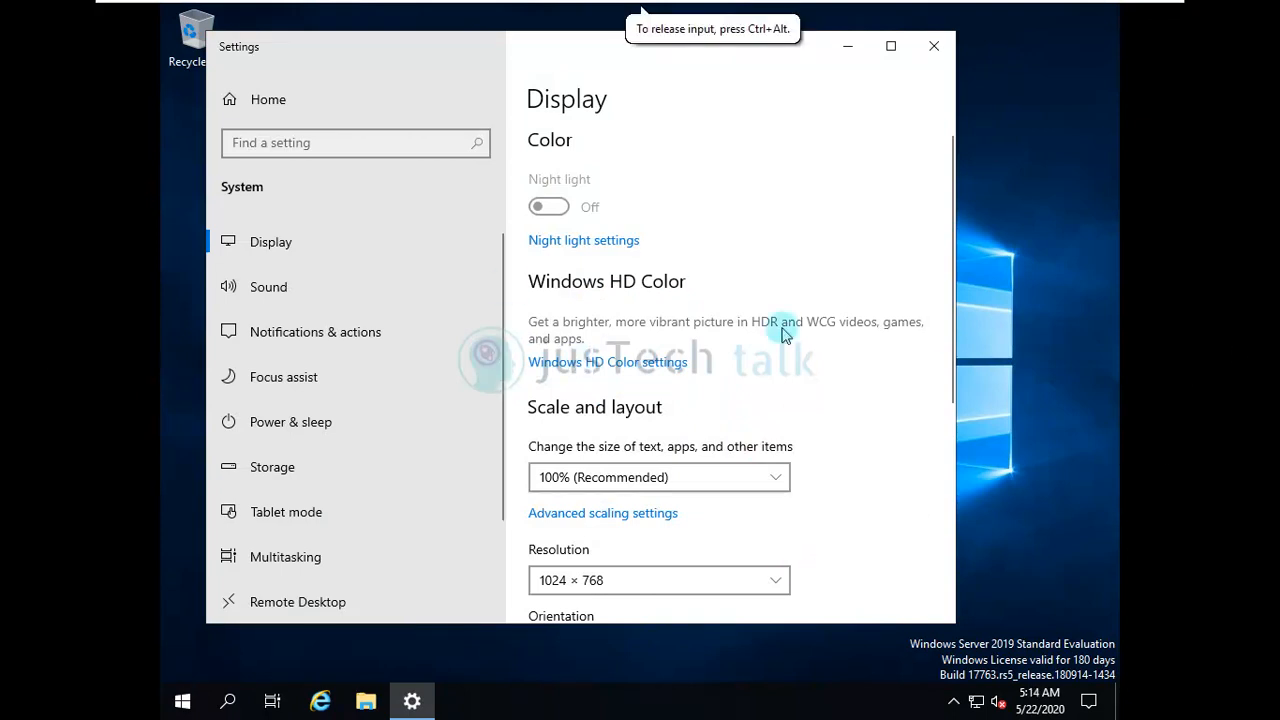
left_click(659, 580)
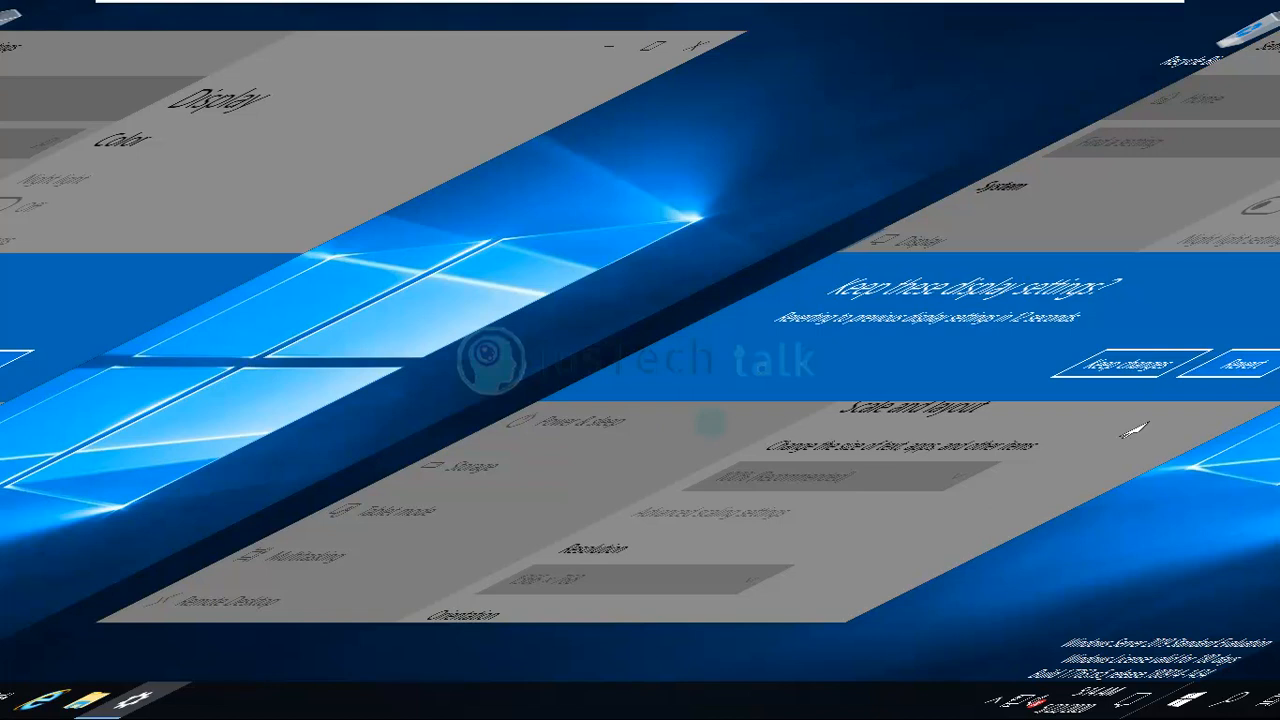
mouse_move(1160, 415)
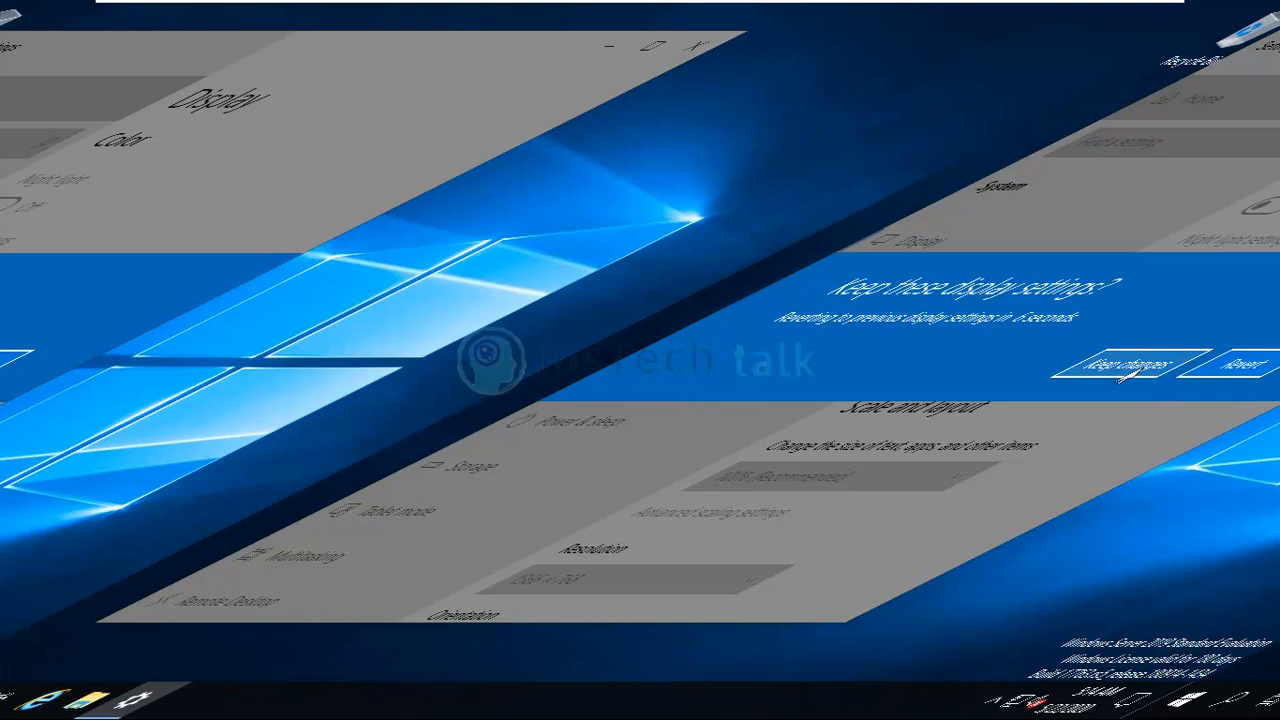
- Keep the new resolution in the confirmation prompt and close Windows Settings
left_click(1122, 363)
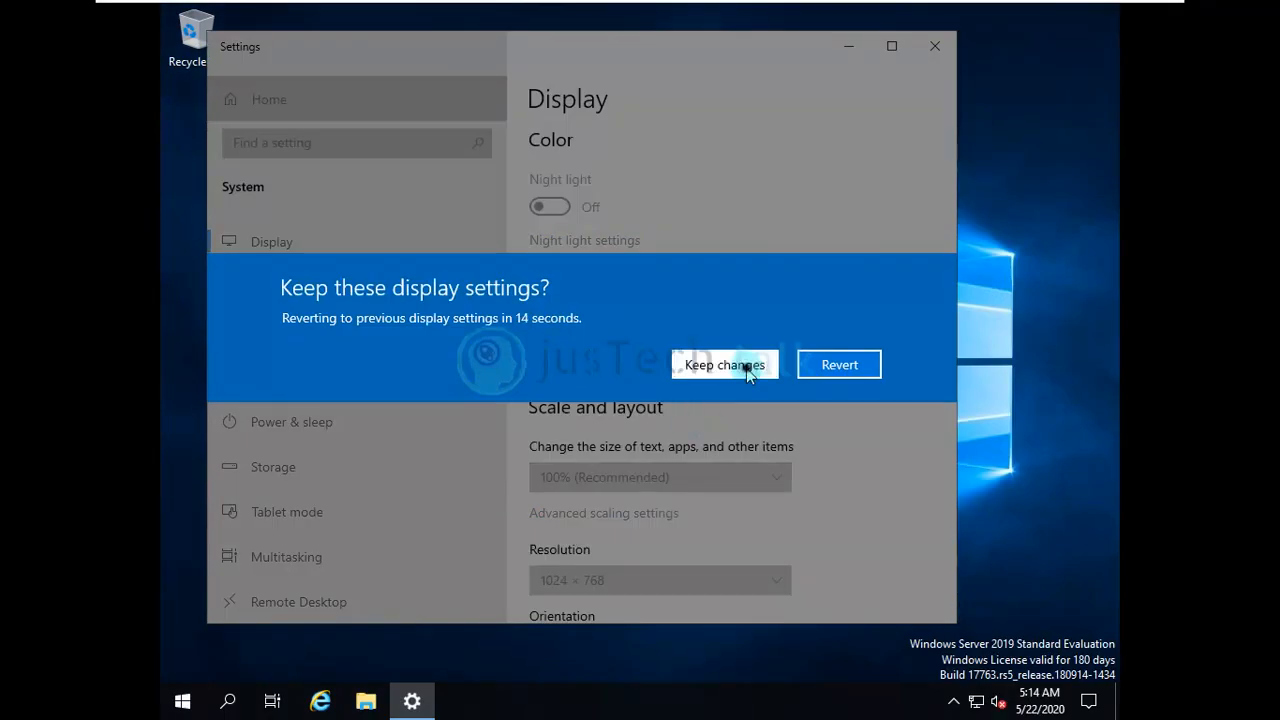
left_click(723, 364)
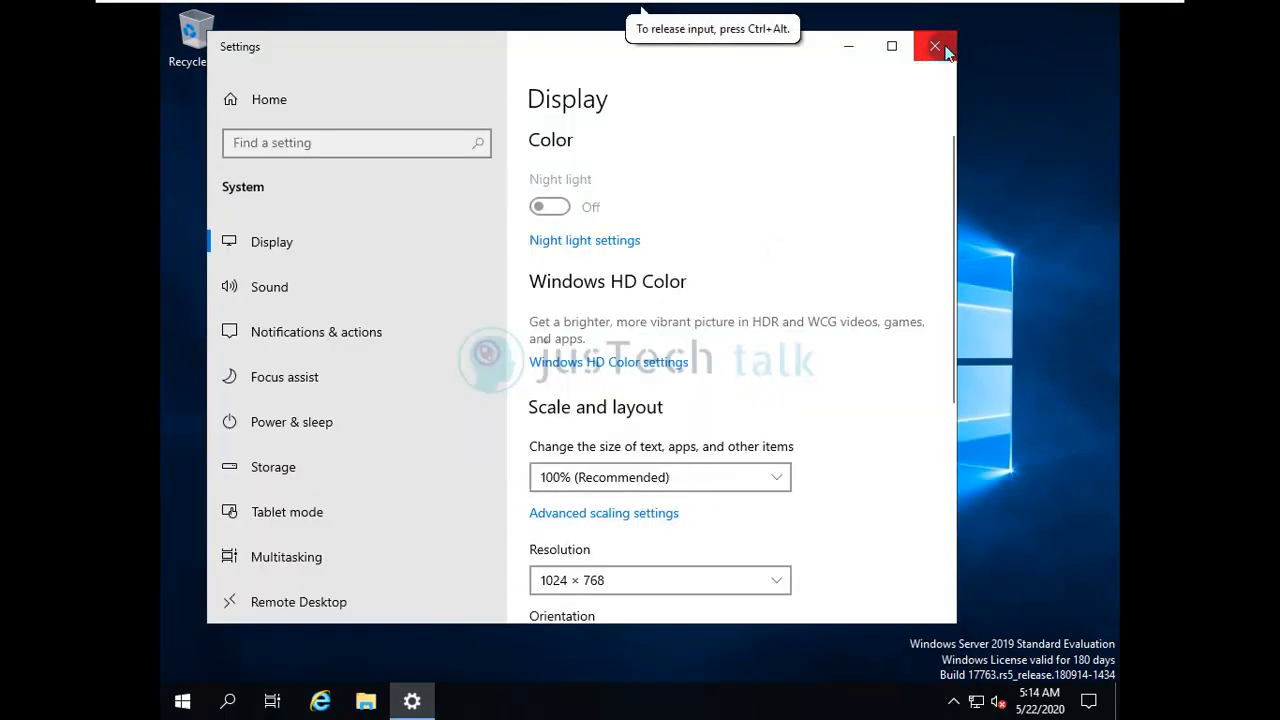
left_click(935, 46)
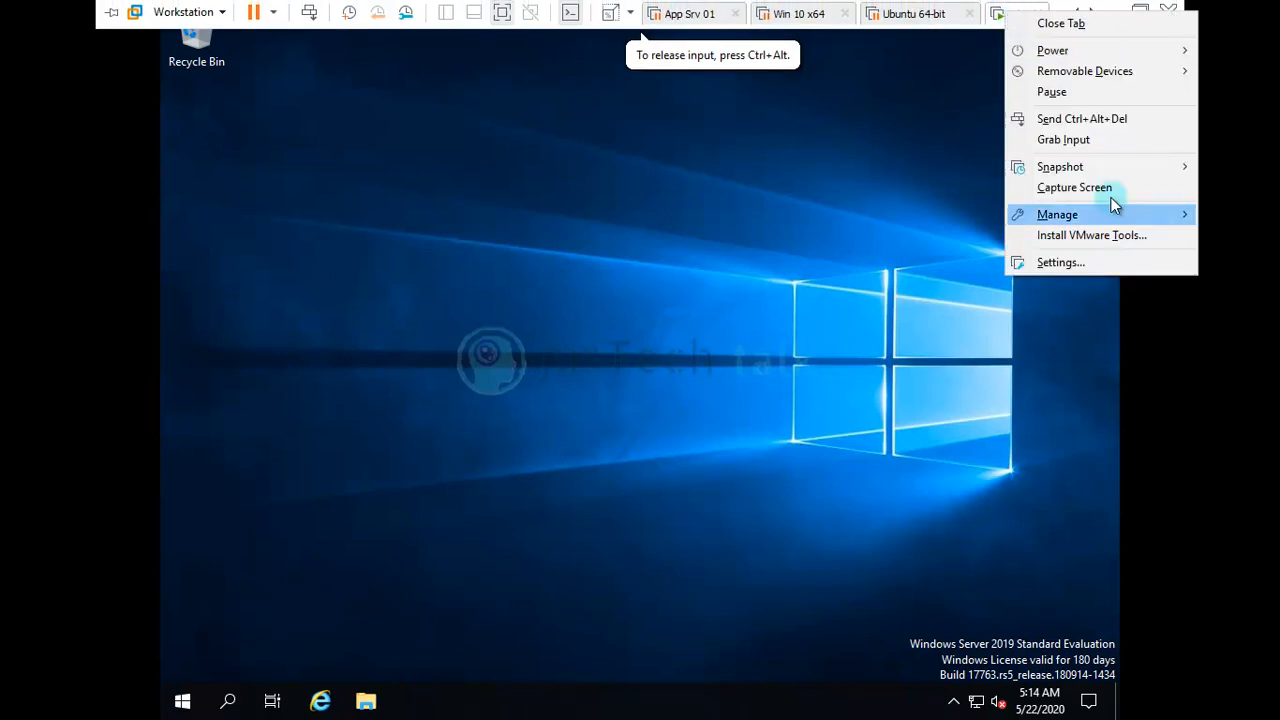
- Install VMware Tools from the VM menu and run setup64.exe from the DVD autoplay
left_click(1091, 234)
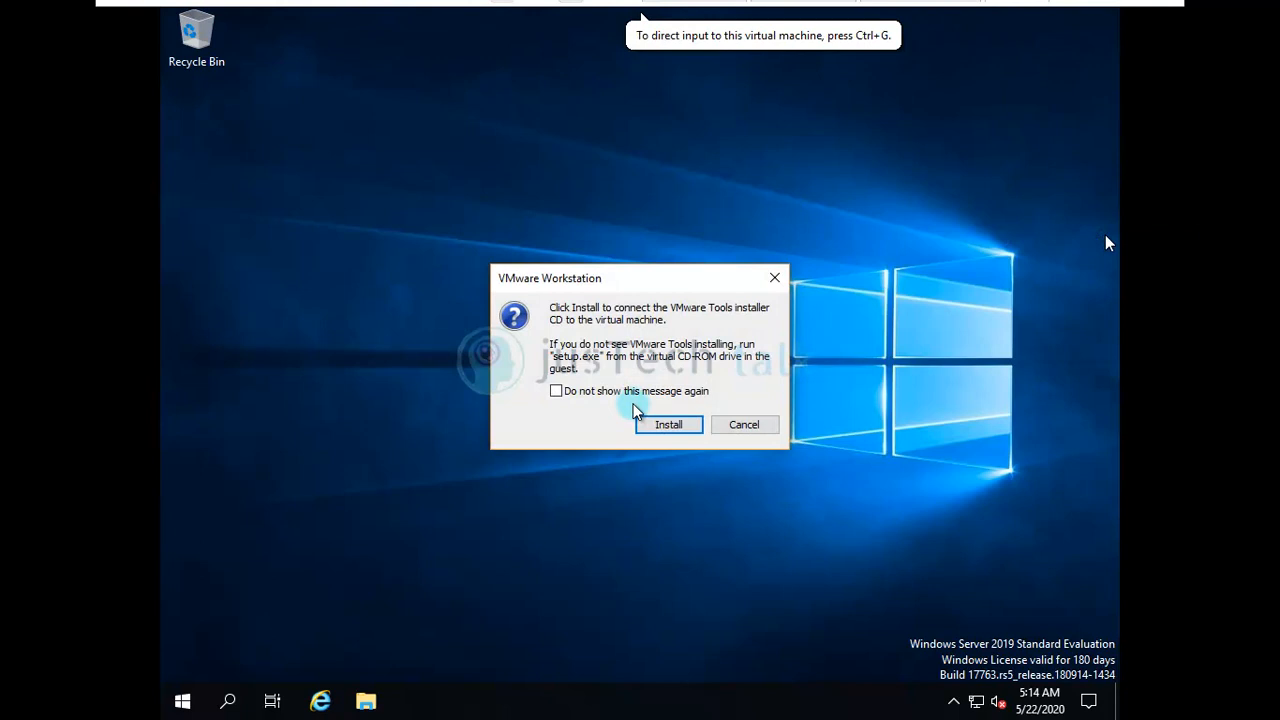
left_click(668, 424)
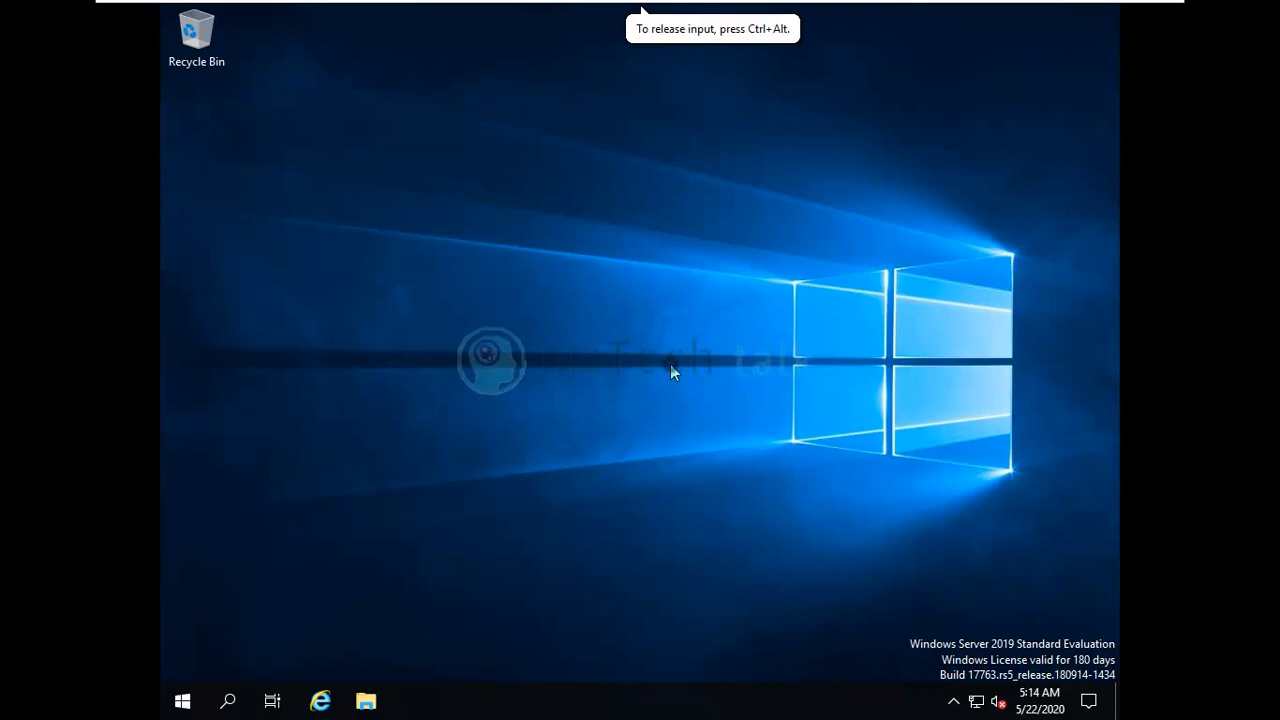
mouse_move(845, 295)
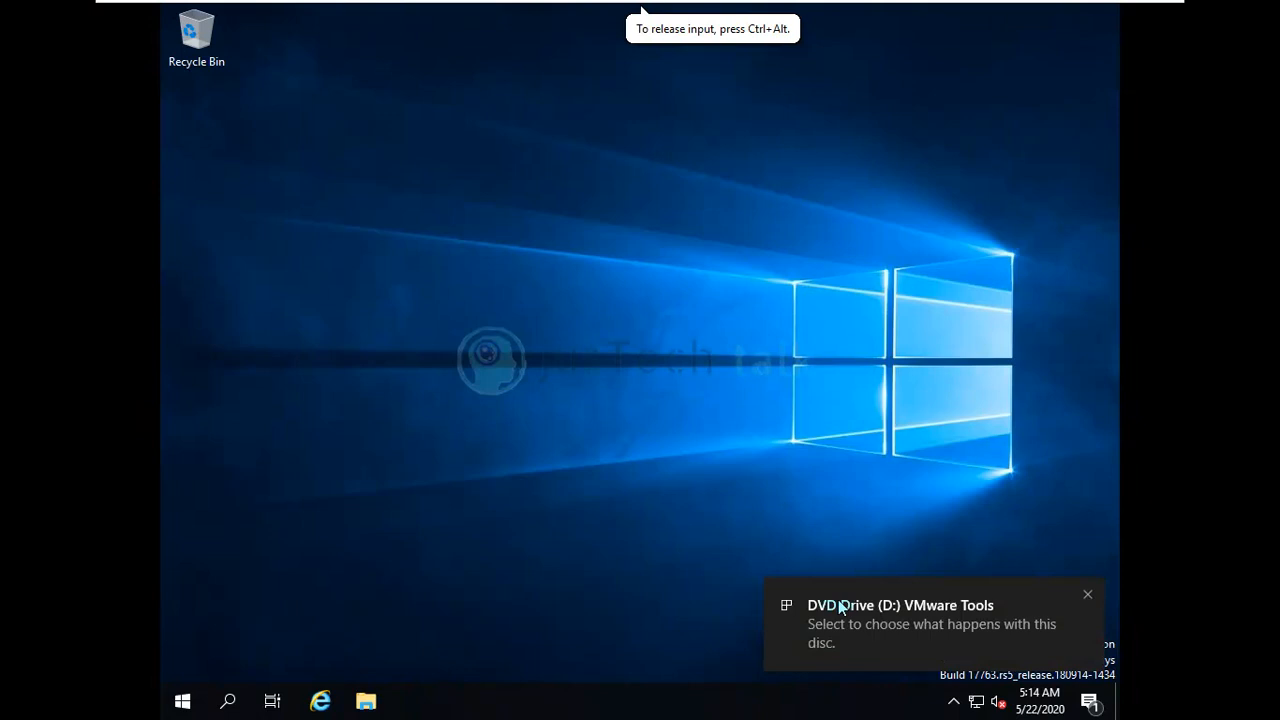
left_click(899, 624)
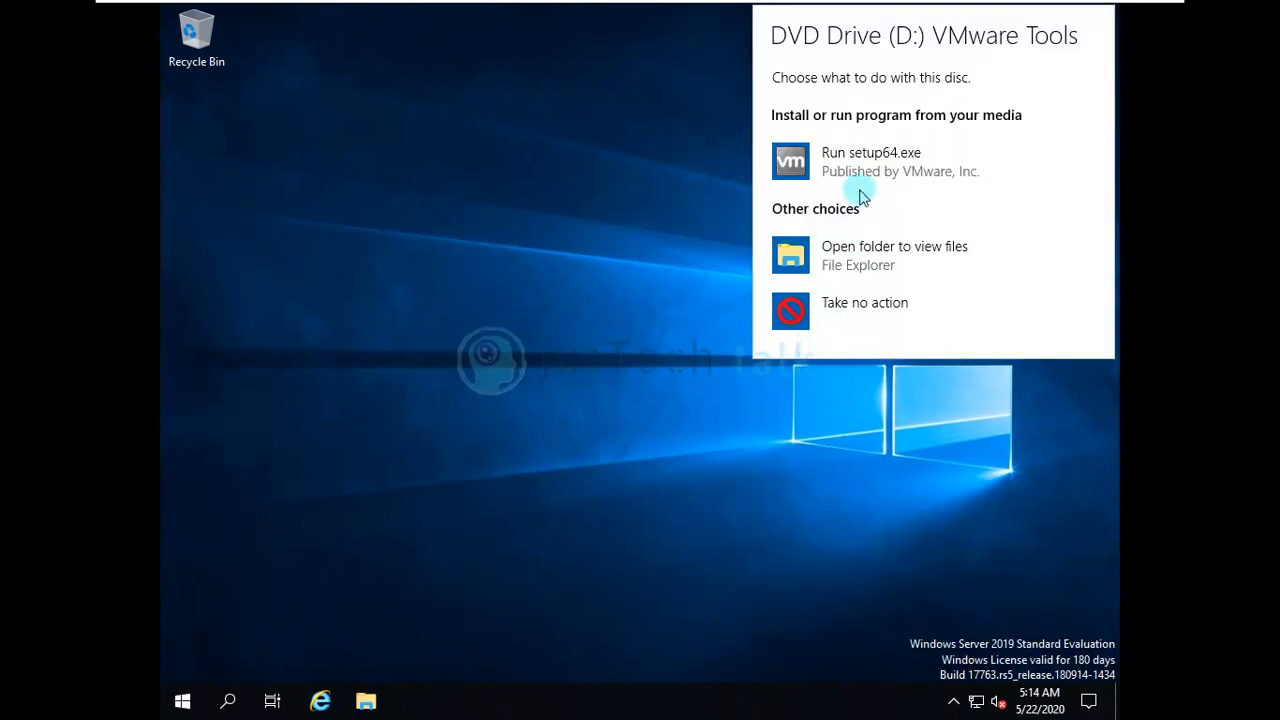
left_click(871, 161)
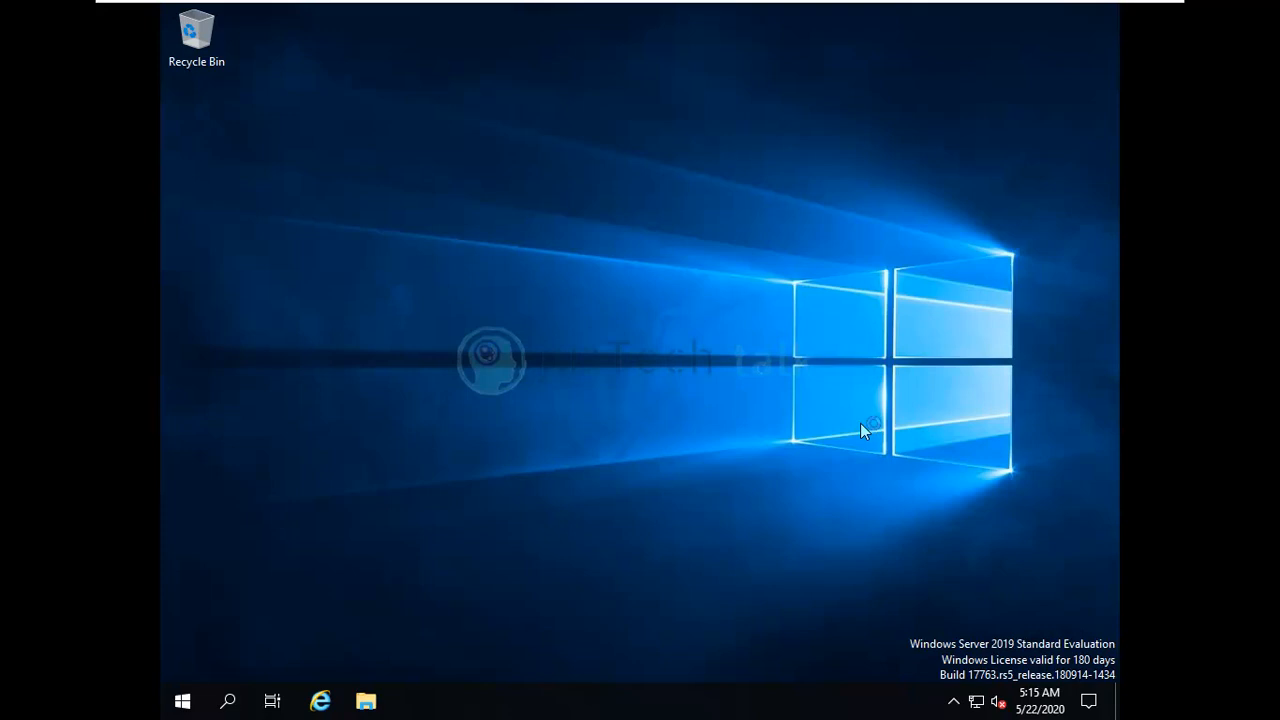
mouse_move(675, 470)
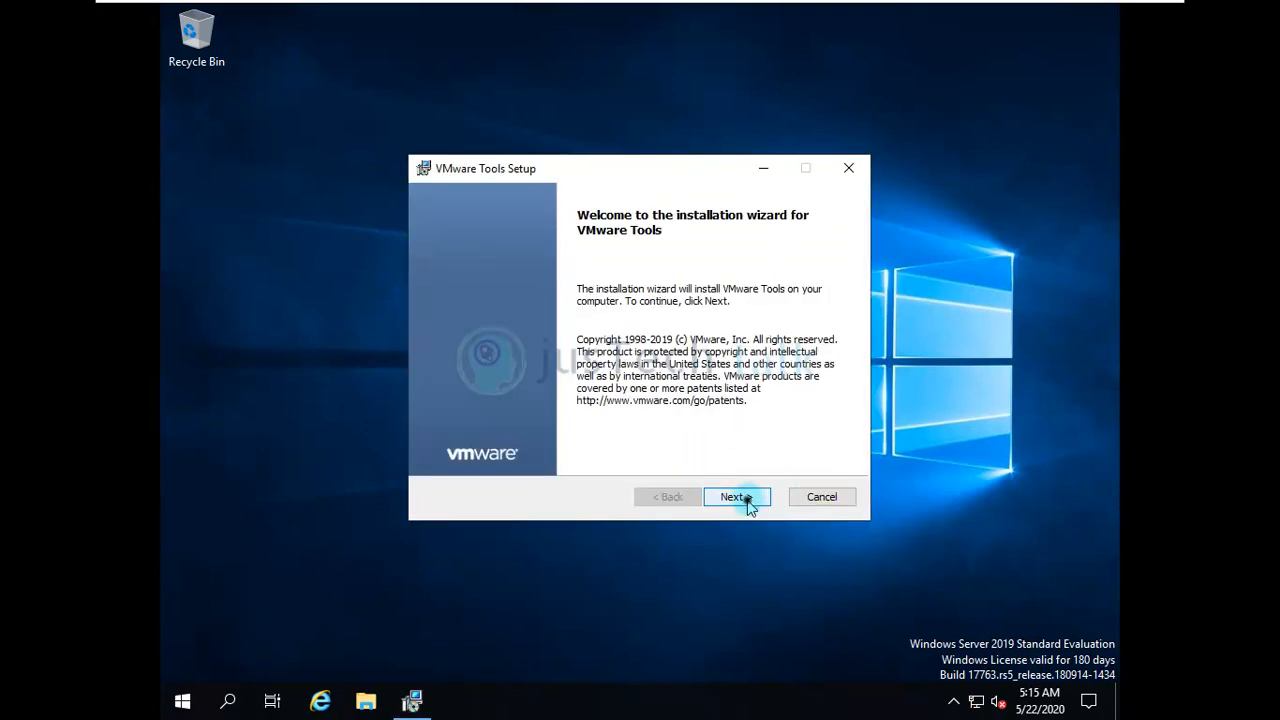
- Advance past the VMware Tools welcome page and start the installation
left_click(737, 497)
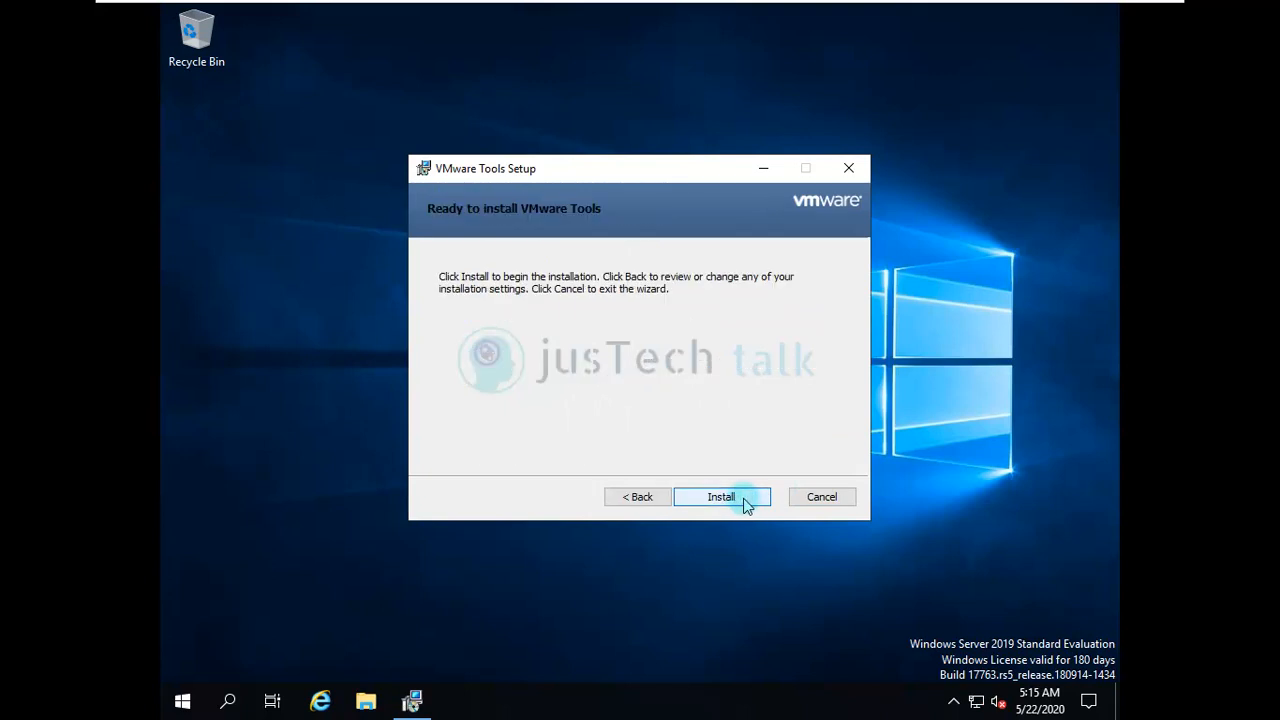
left_click(721, 497)
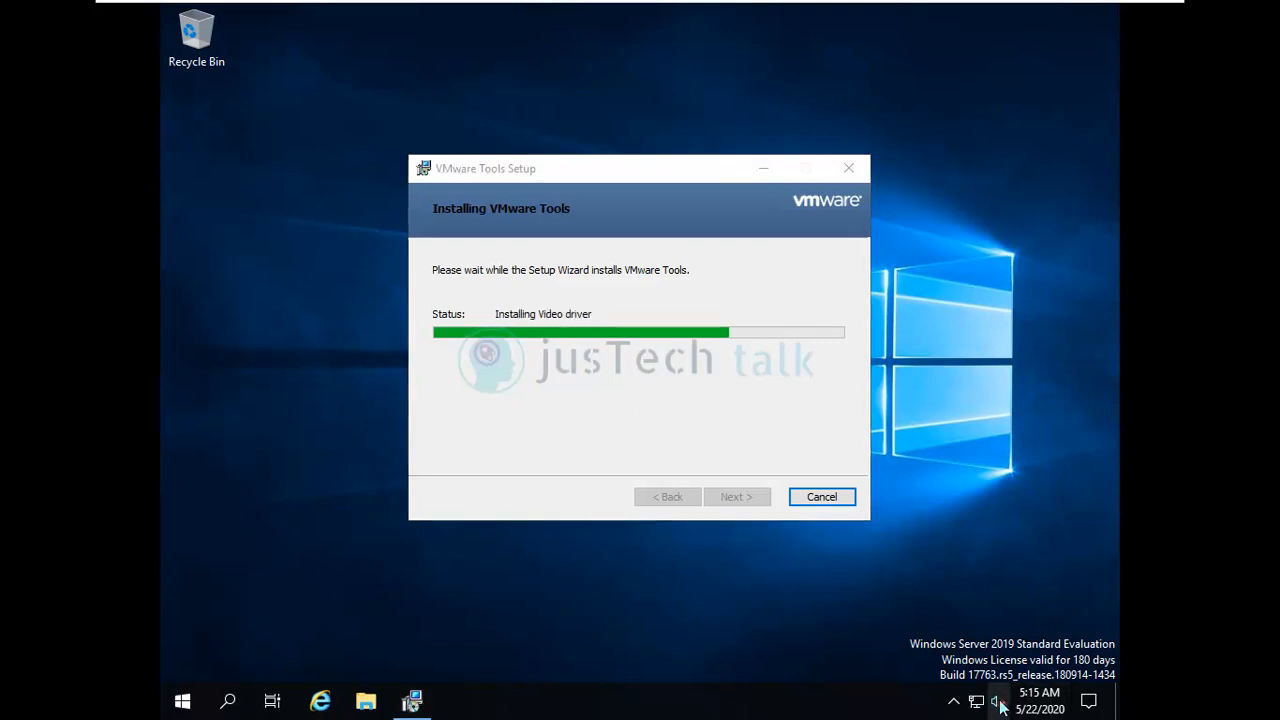
mouse_move(994, 700)
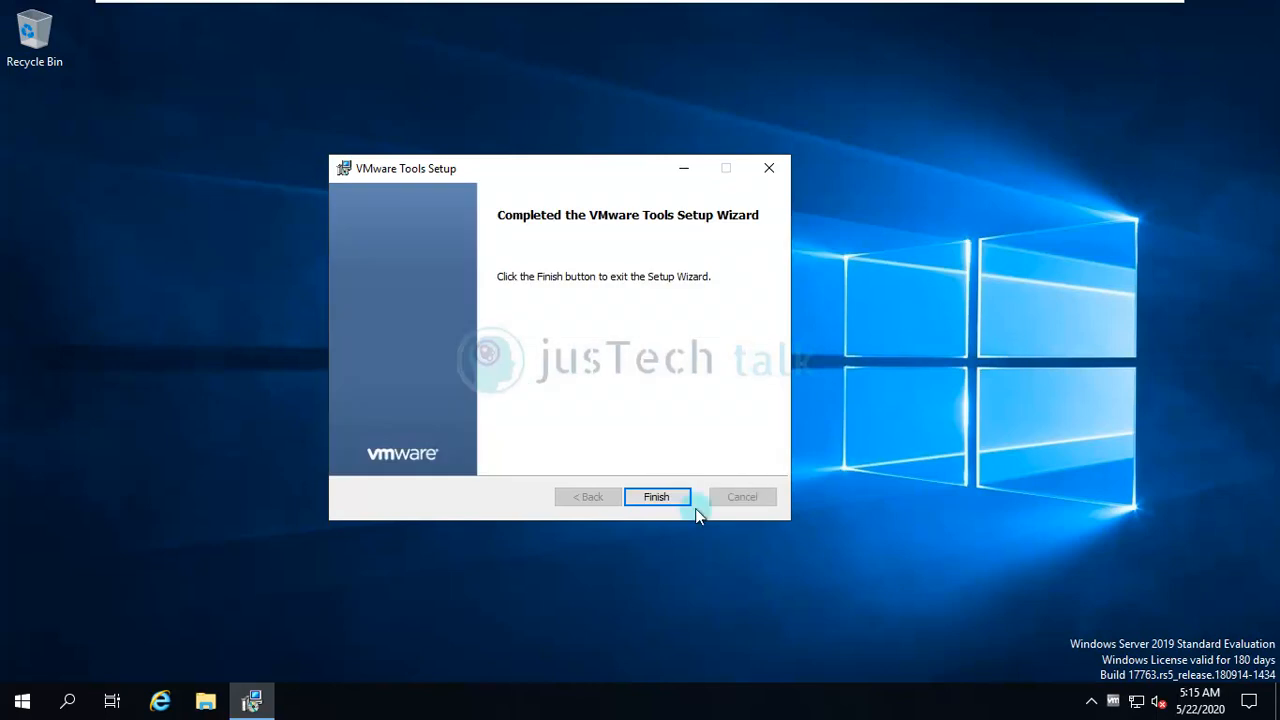
- Finish VMware Tools setup, verify Display settings show 1366 × 768, and close Settings
left_click(656, 497)
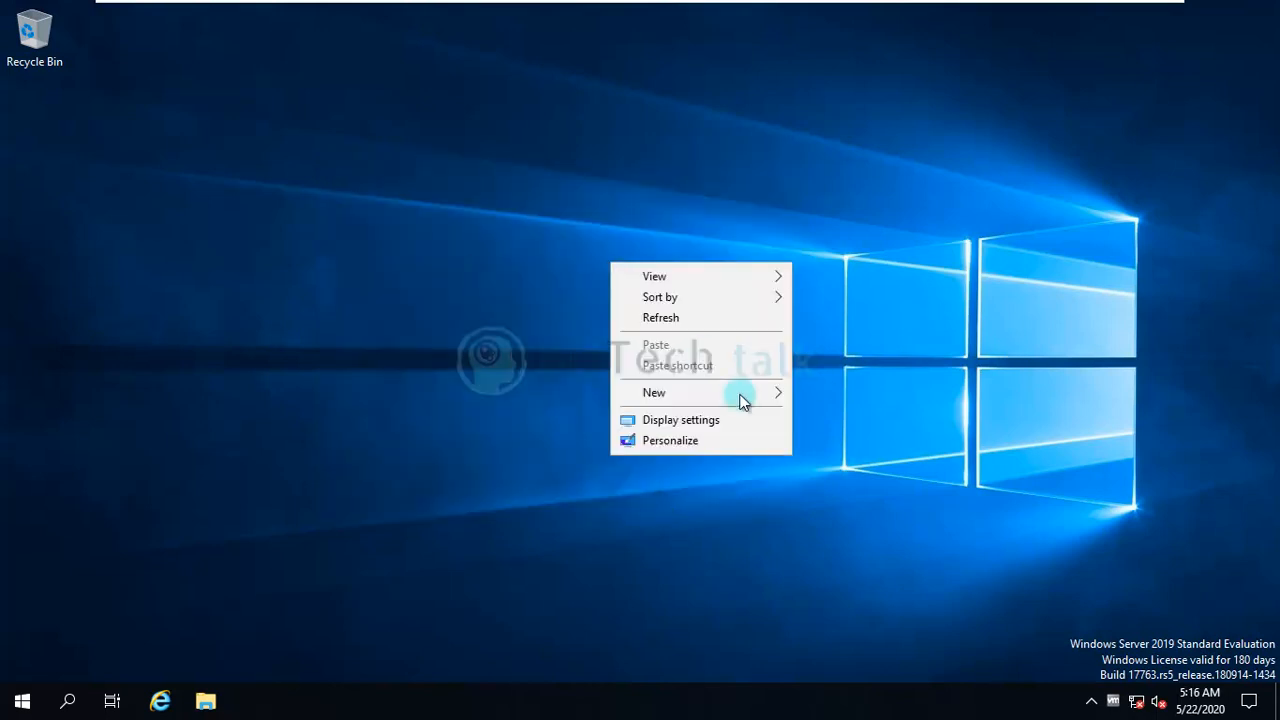
left_click(681, 419)
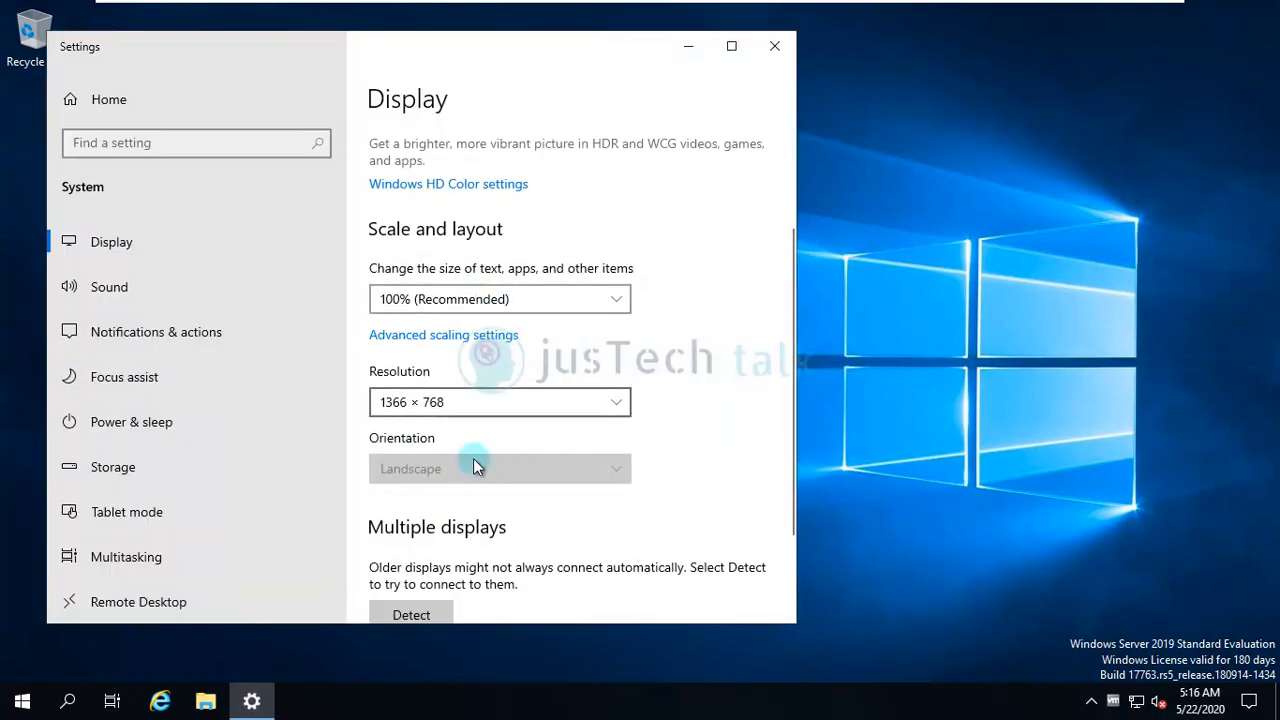
left_click(774, 46)
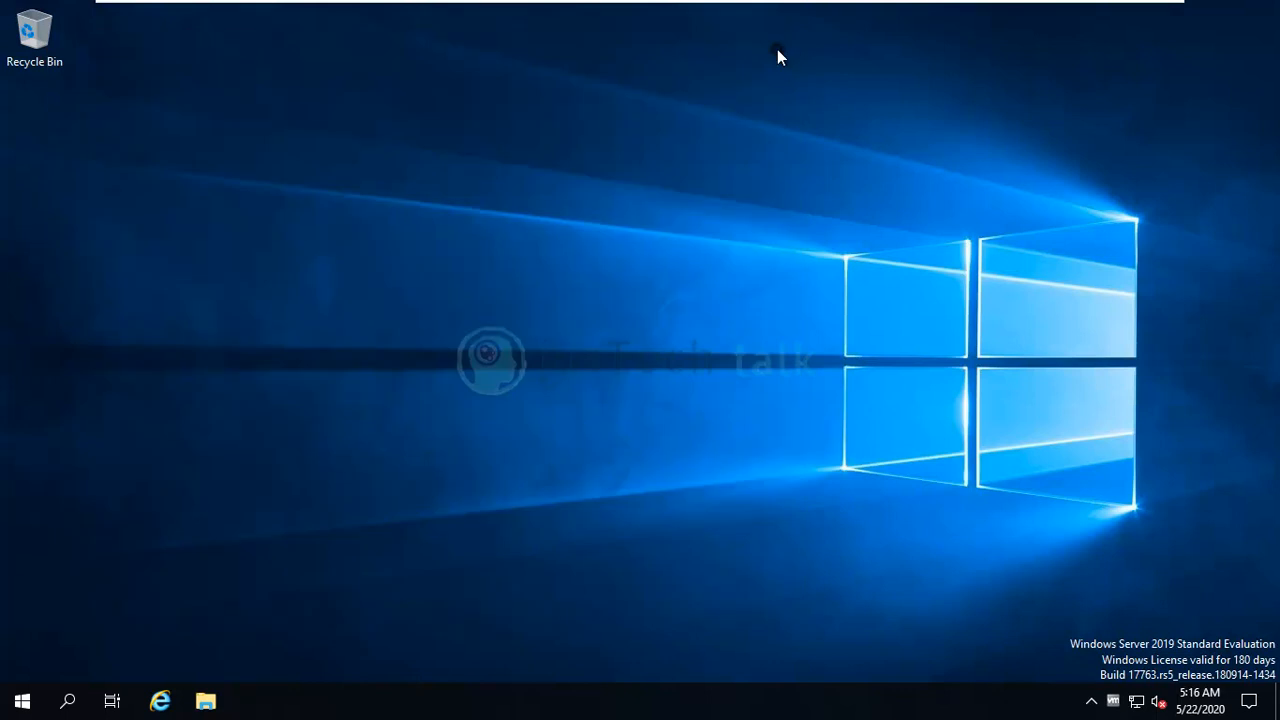
mouse_move(834, 158)
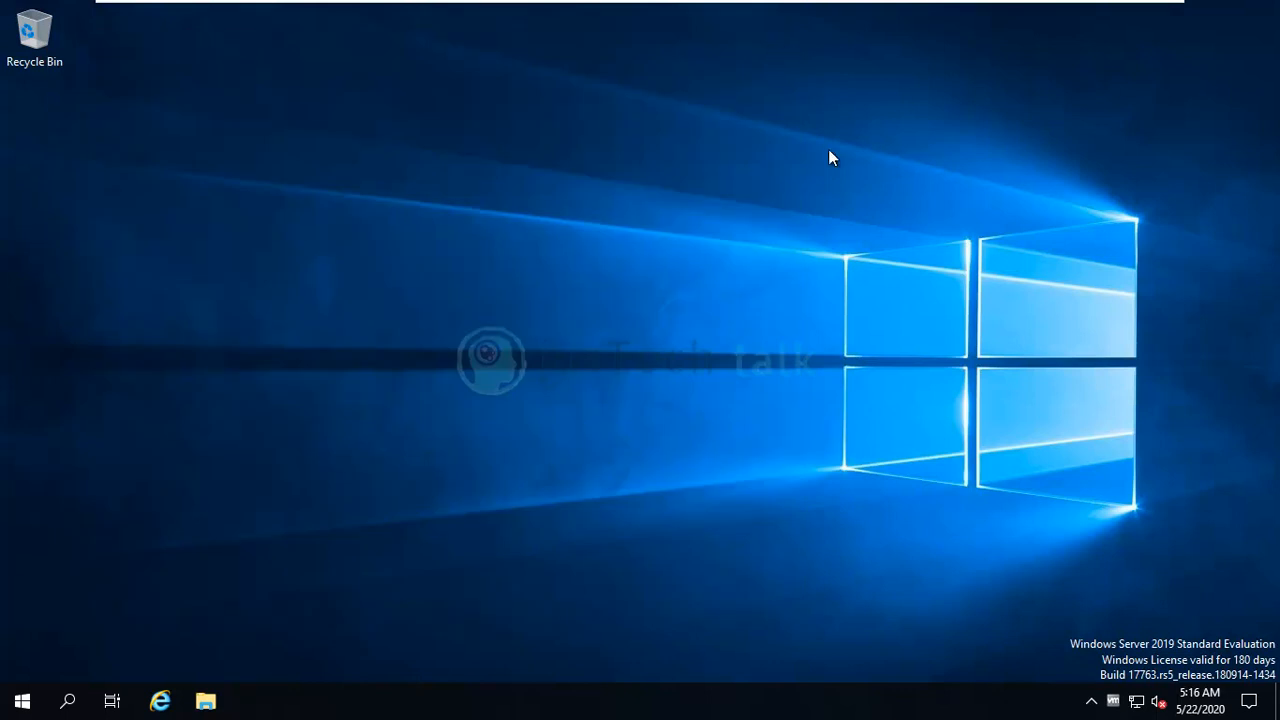
mouse_move(22, 700)
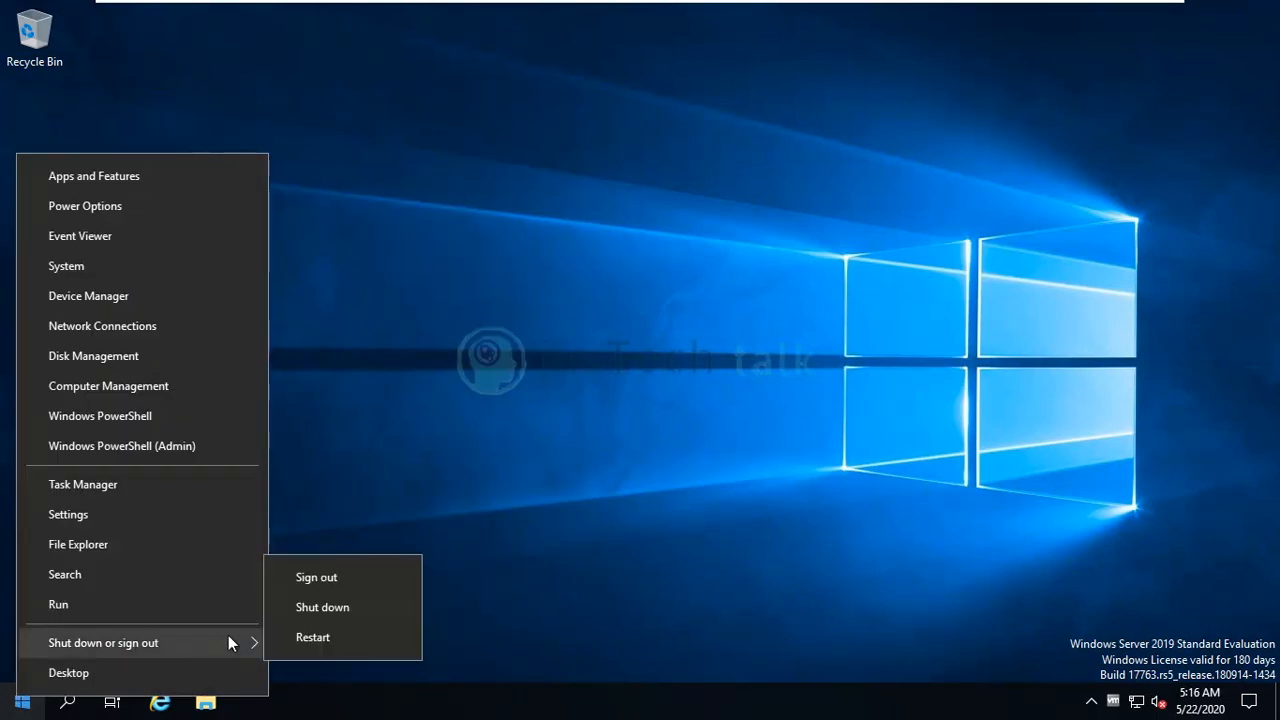
- Choose Shut down from the Start power menu
left_click(322, 607)
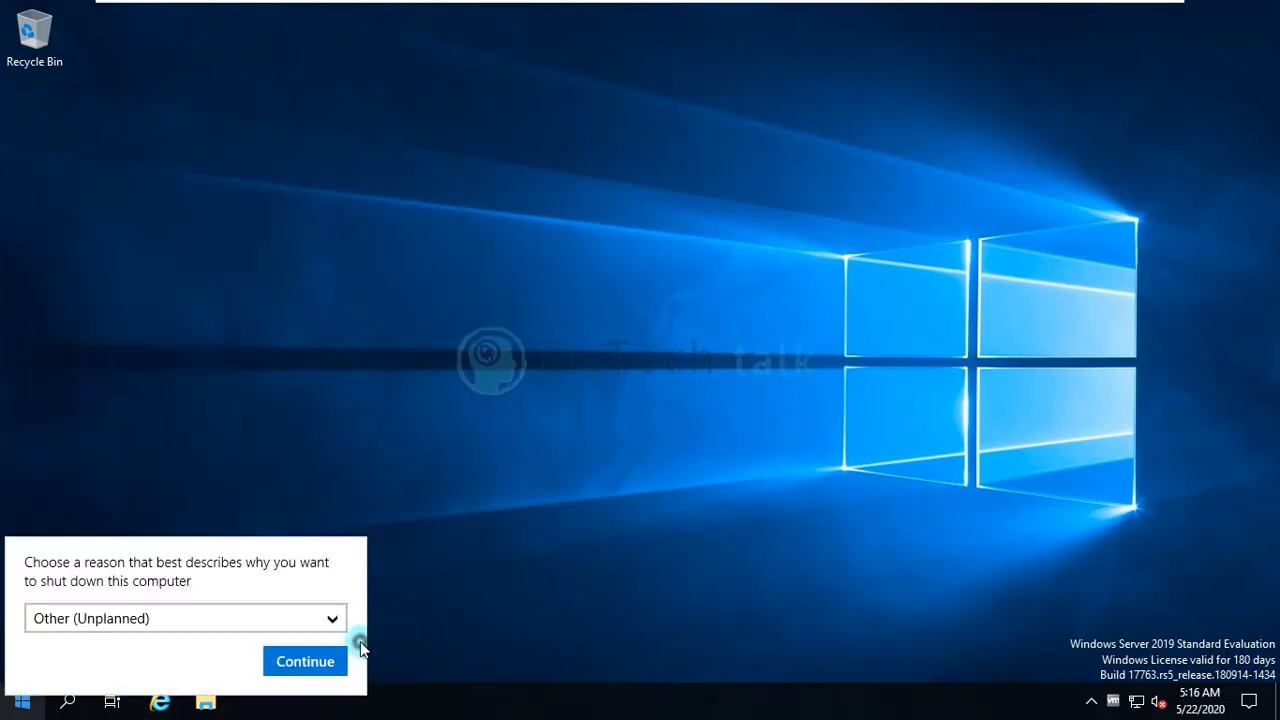